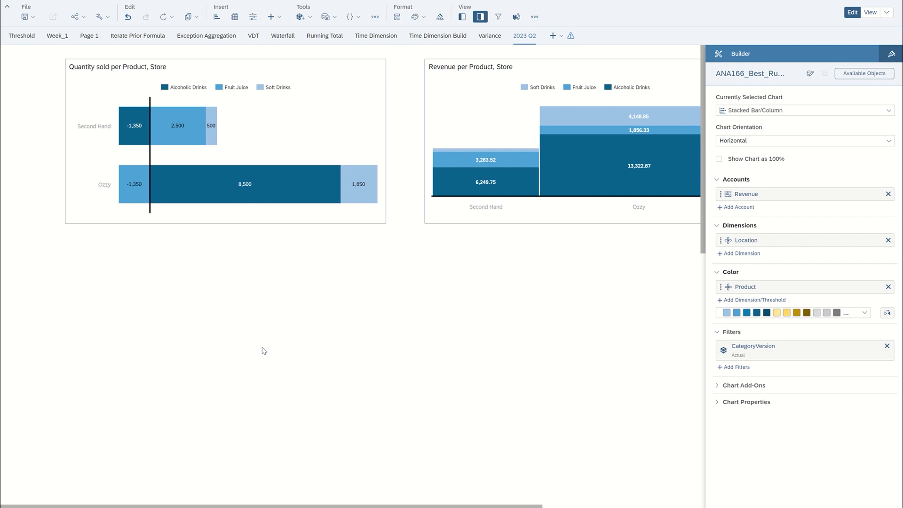
mouse_move(266, 349)
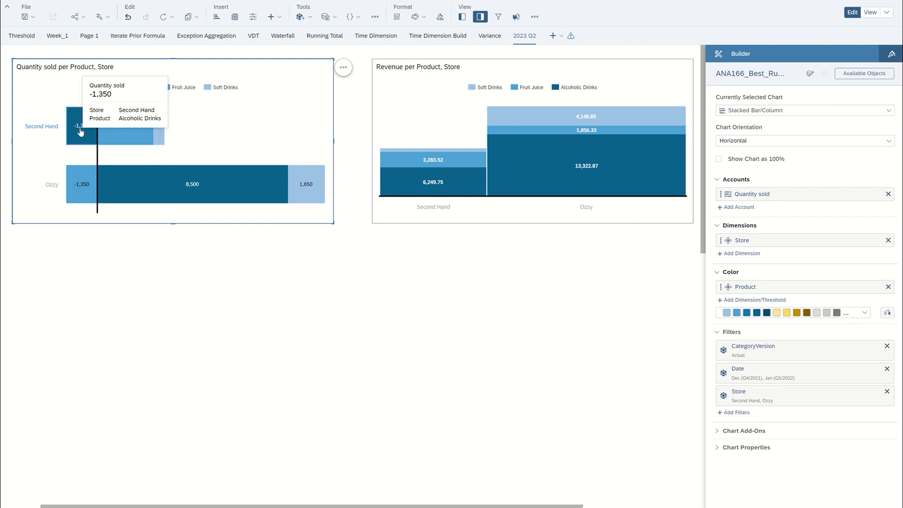
mouse_move(157, 136)
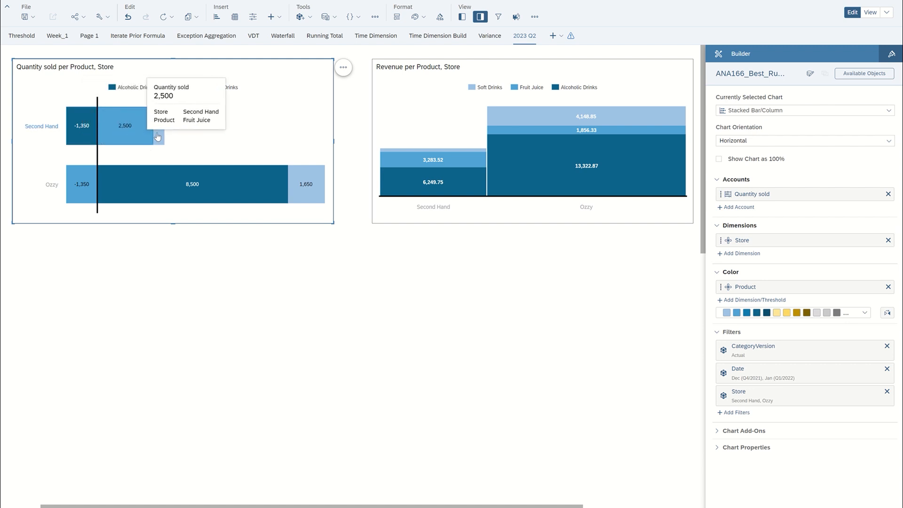
mouse_move(125, 190)
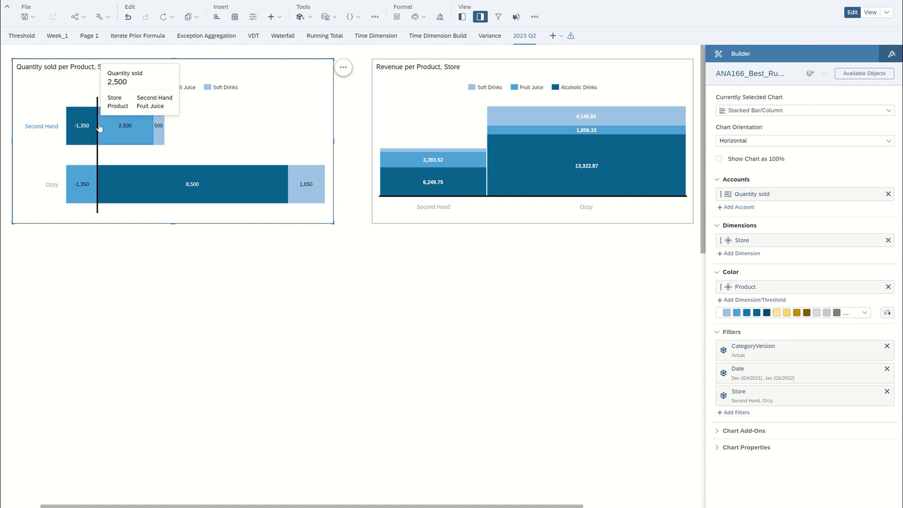
Step: Show totals on the Quantity sold chart bars via More Actions > Show/Hide
click(343, 67)
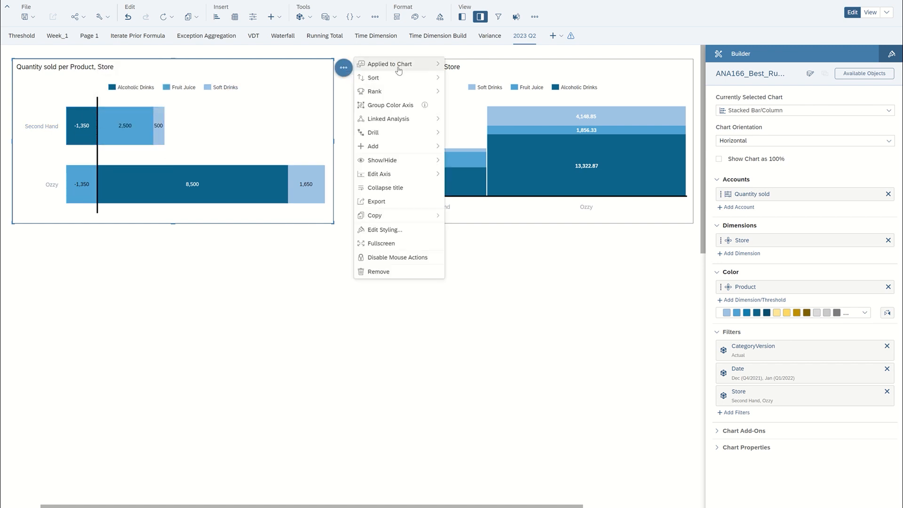
mouse_move(382, 160)
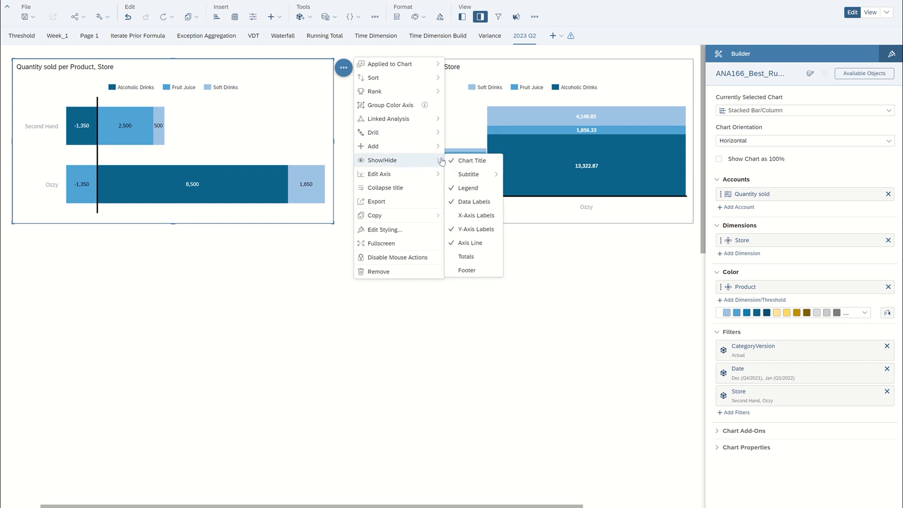
click(467, 256)
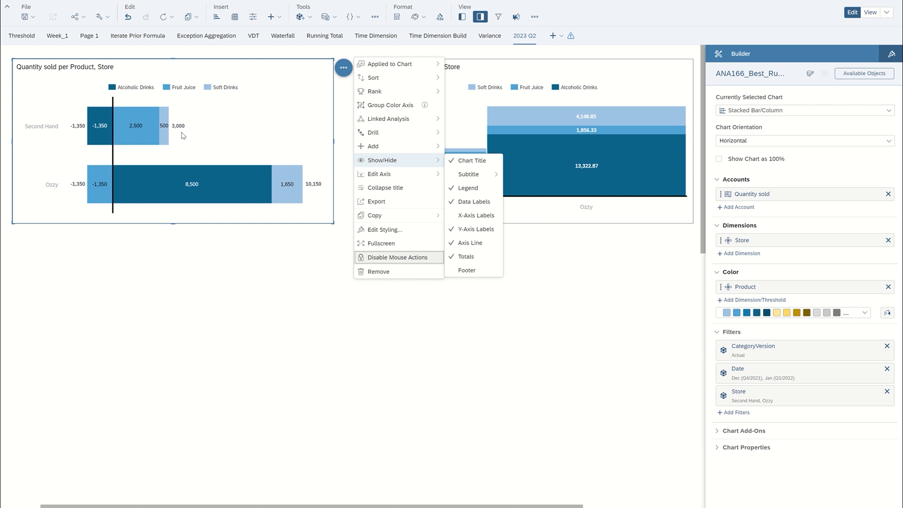
mouse_move(146, 164)
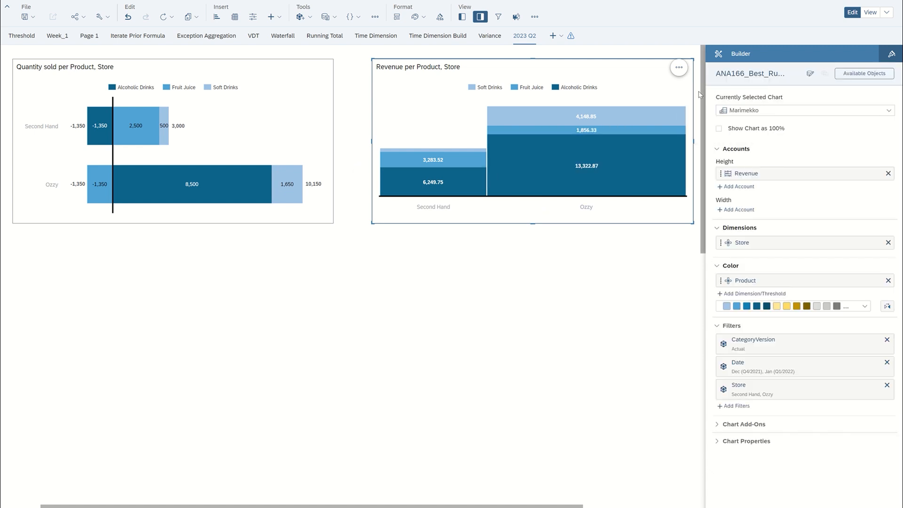
Step: Turn on totals for the Revenue per Product, Store Marimekko chart columns
click(678, 67)
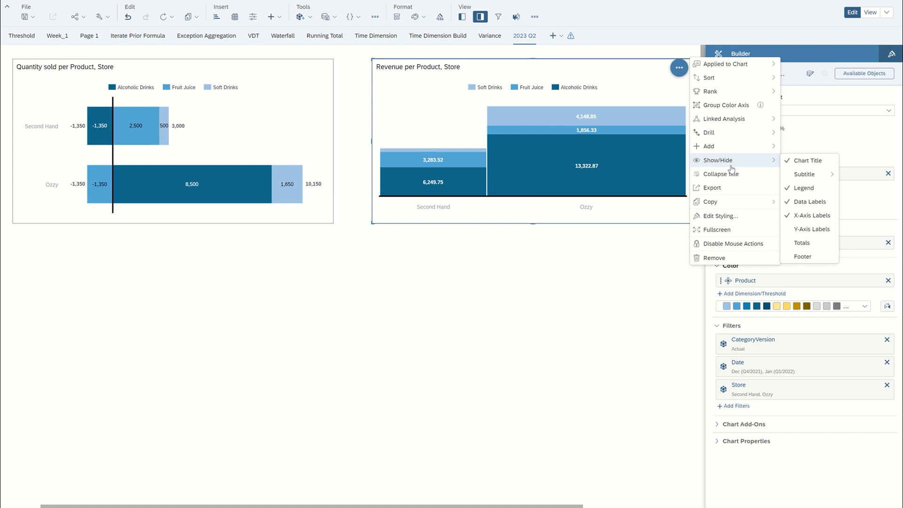
click(801, 243)
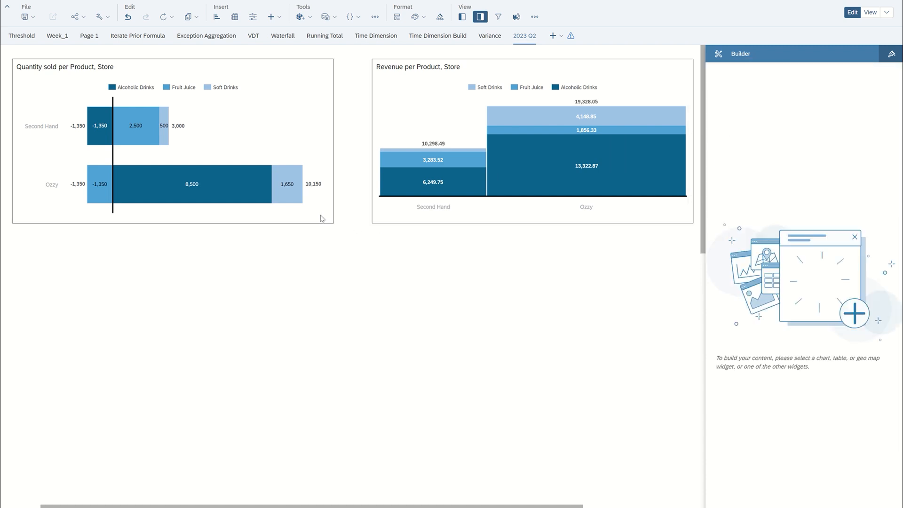
click(193, 184)
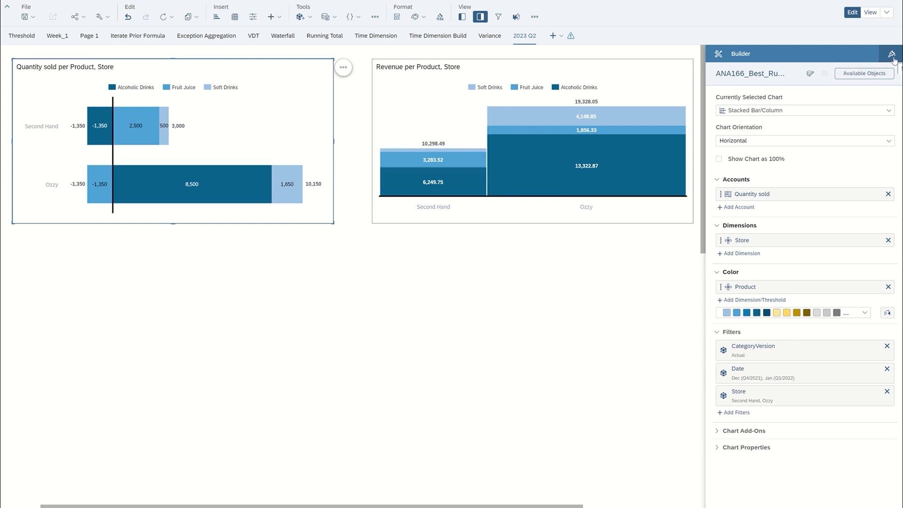
Step: Switch on Net Totals in the Styling panel for the Quantity sold chart
click(893, 53)
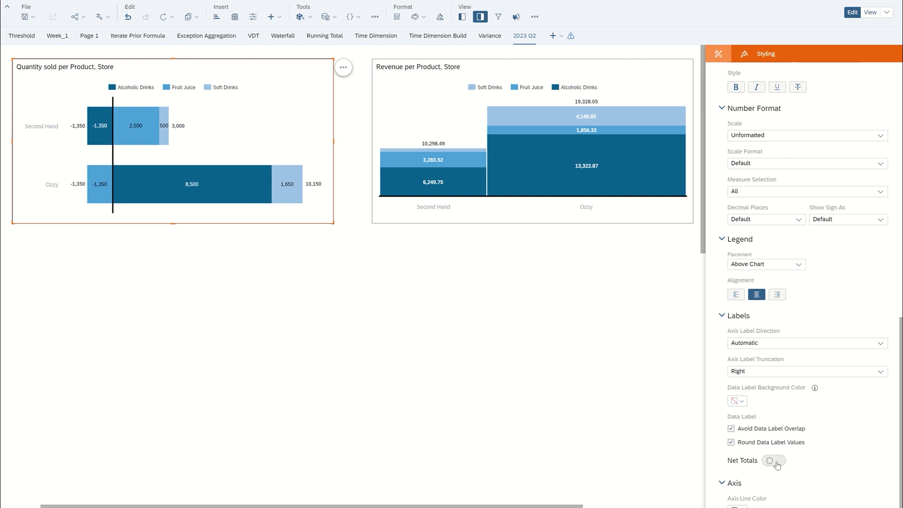
click(774, 460)
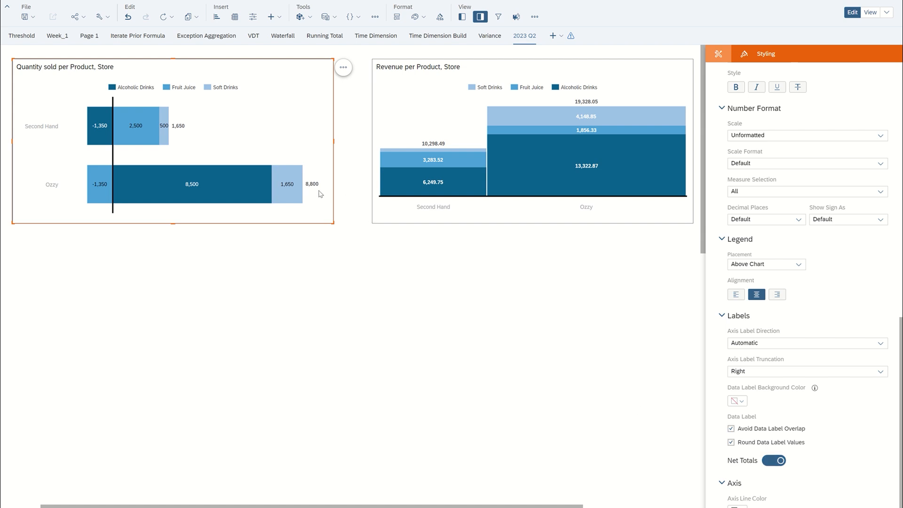
mouse_move(44, 195)
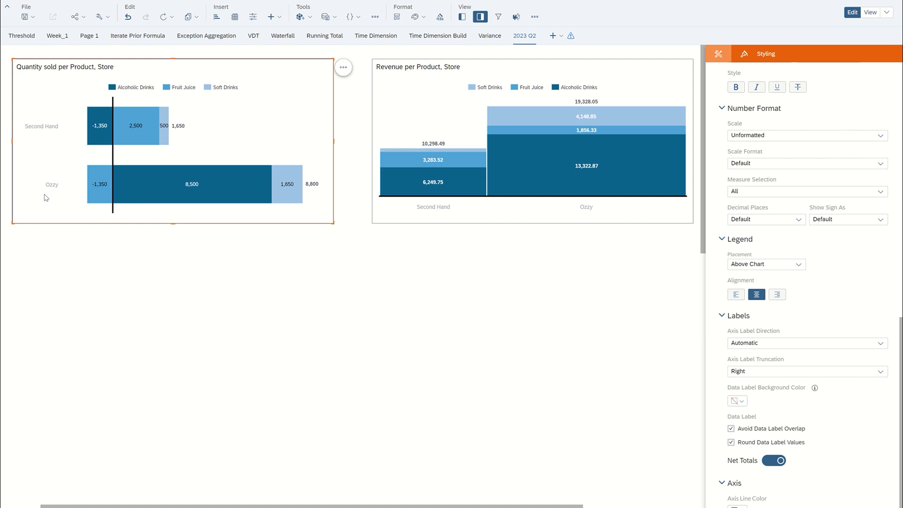
mouse_move(73, 191)
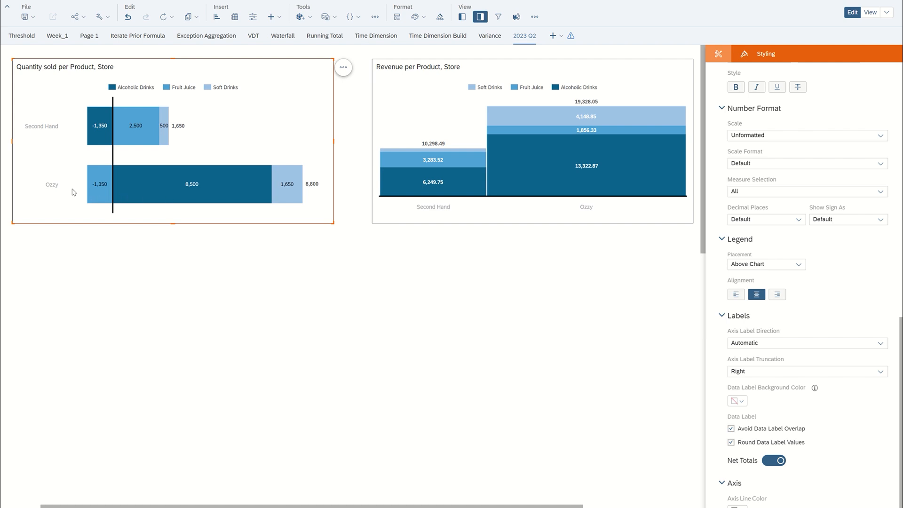
mouse_move(160, 142)
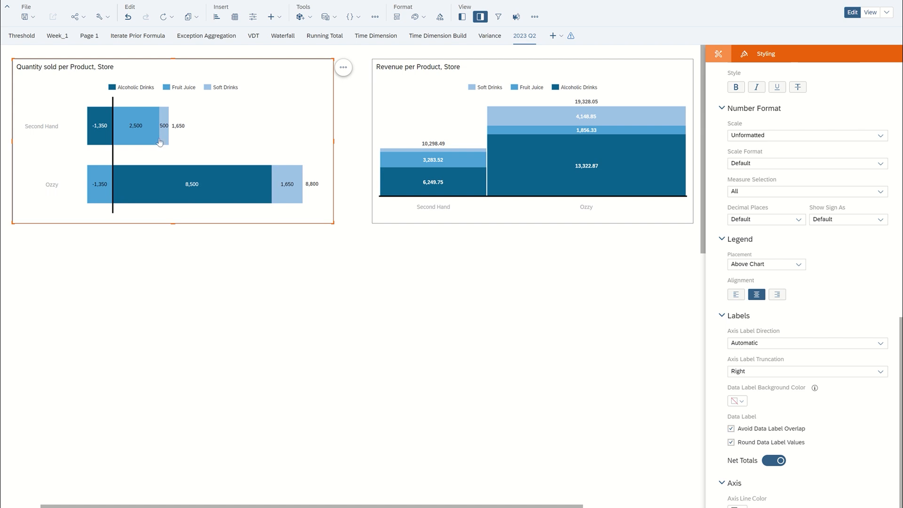
mouse_move(213, 141)
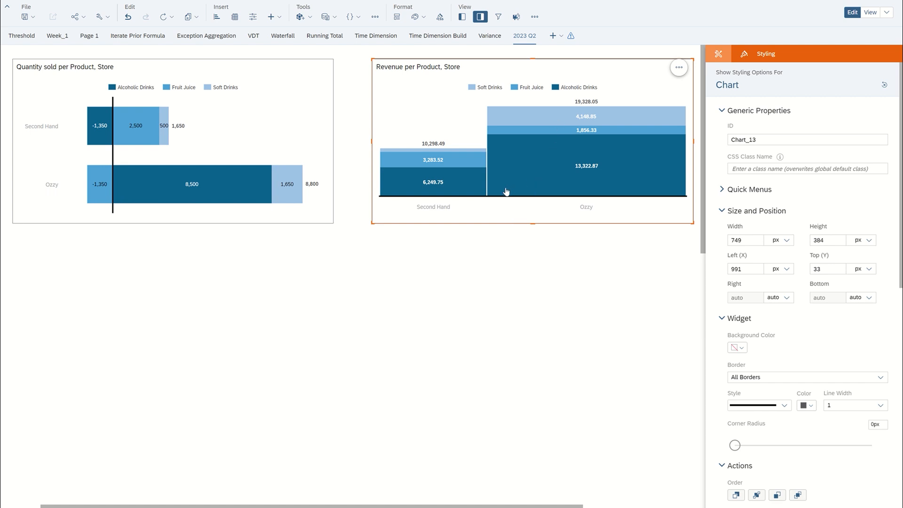
mouse_move(536, 180)
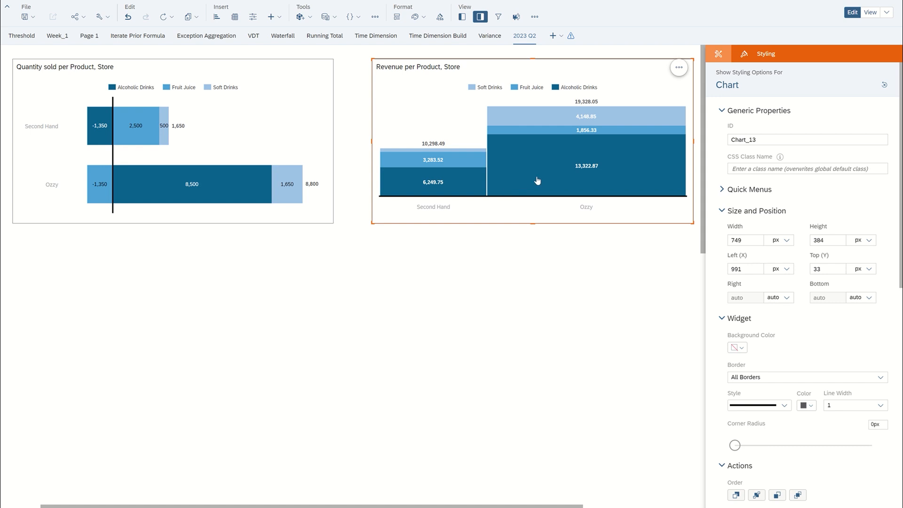
scroll(down, 3)
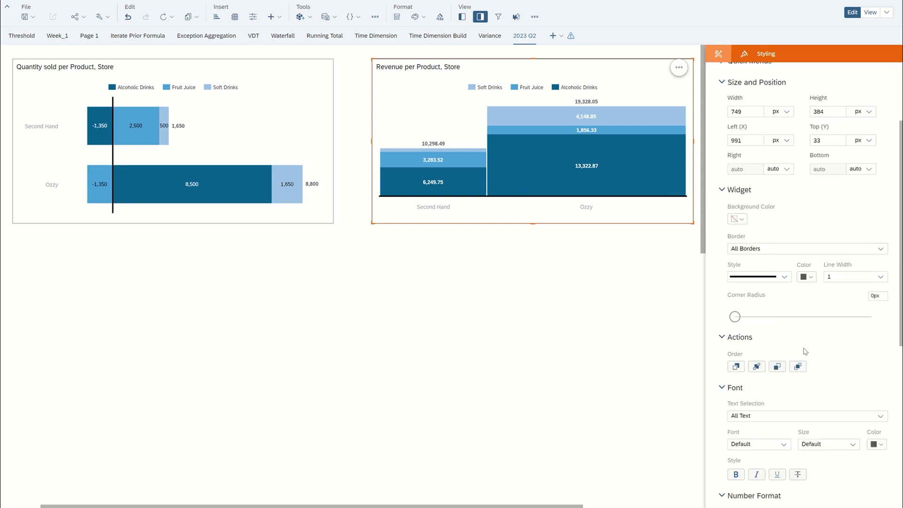
scroll(down, 3)
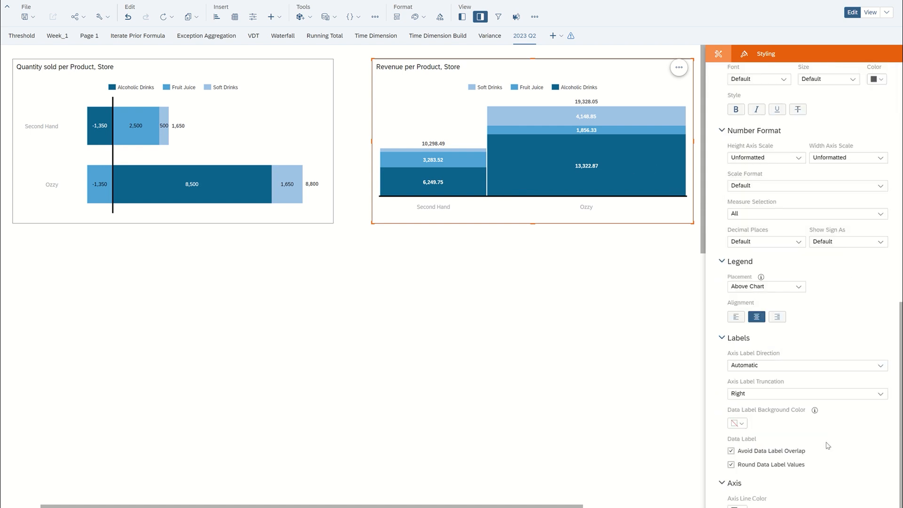
mouse_move(791, 459)
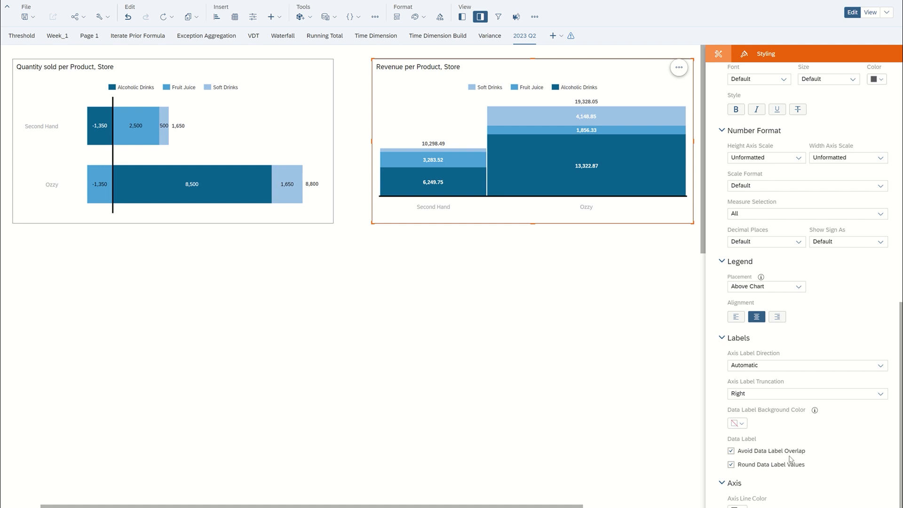